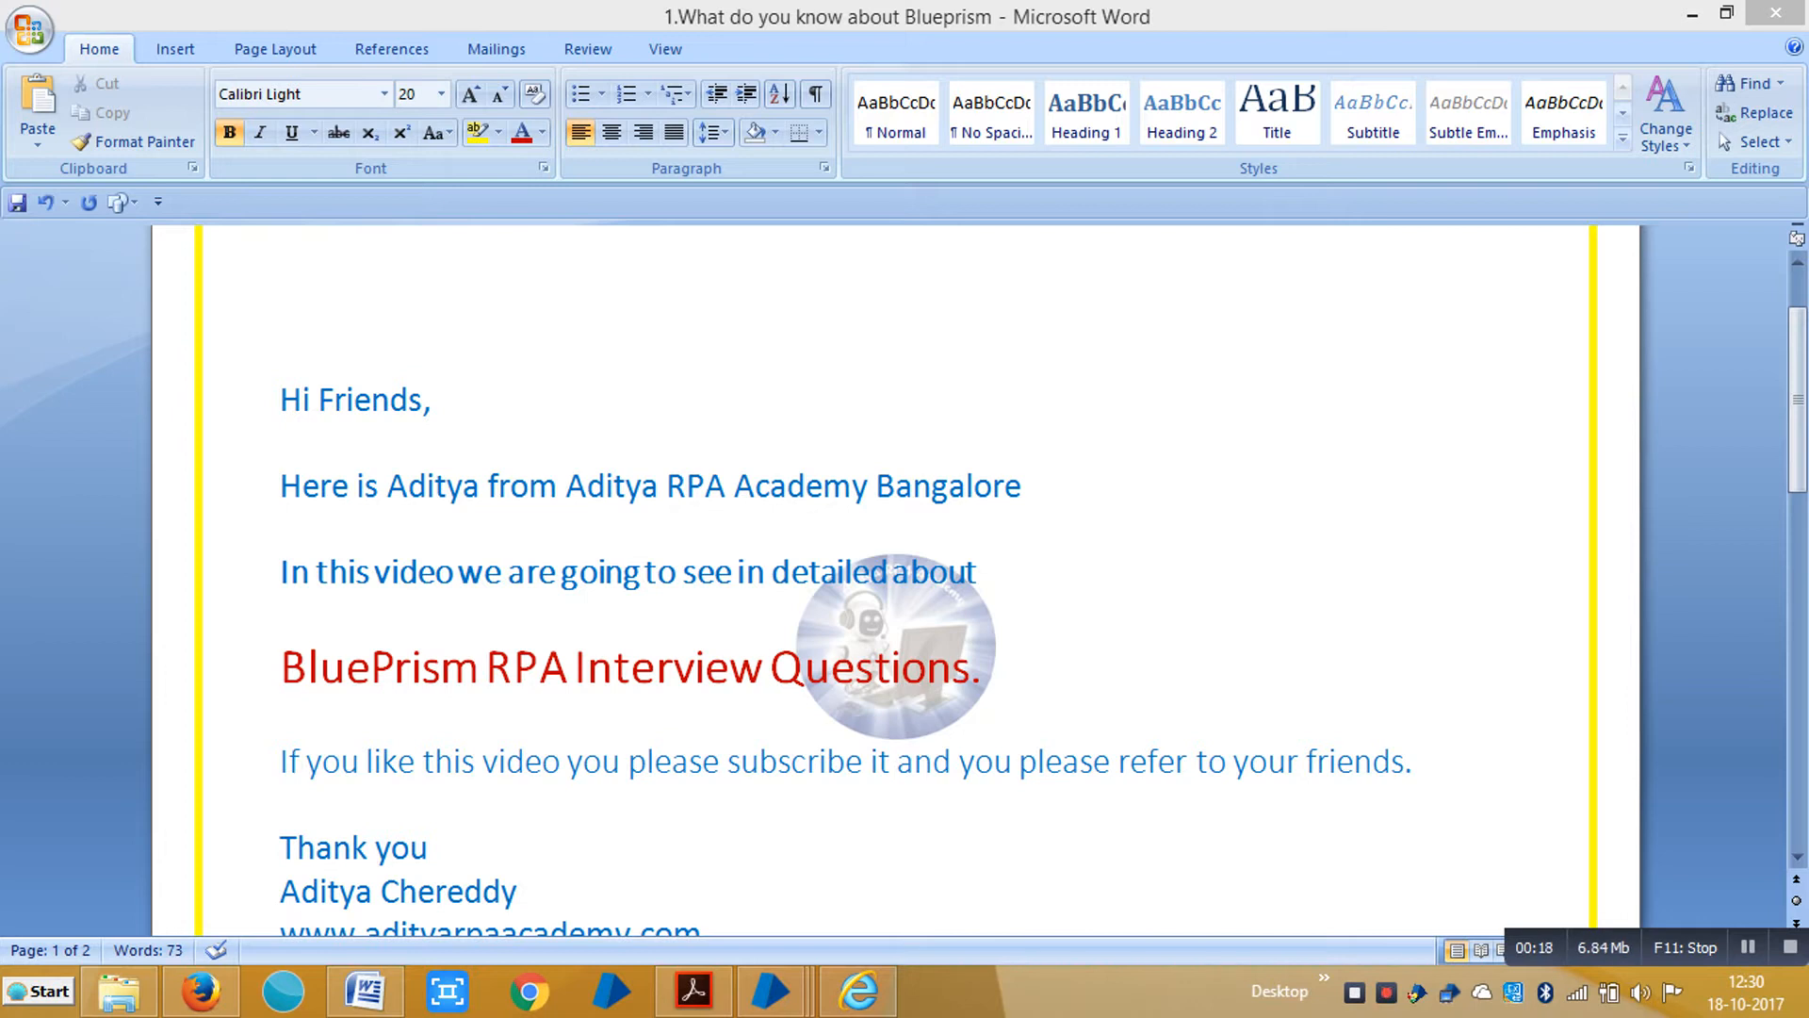
Step: Scroll down to page 2 showing question 1, 'What do you know about Blueprism?'
left_click(792, 571)
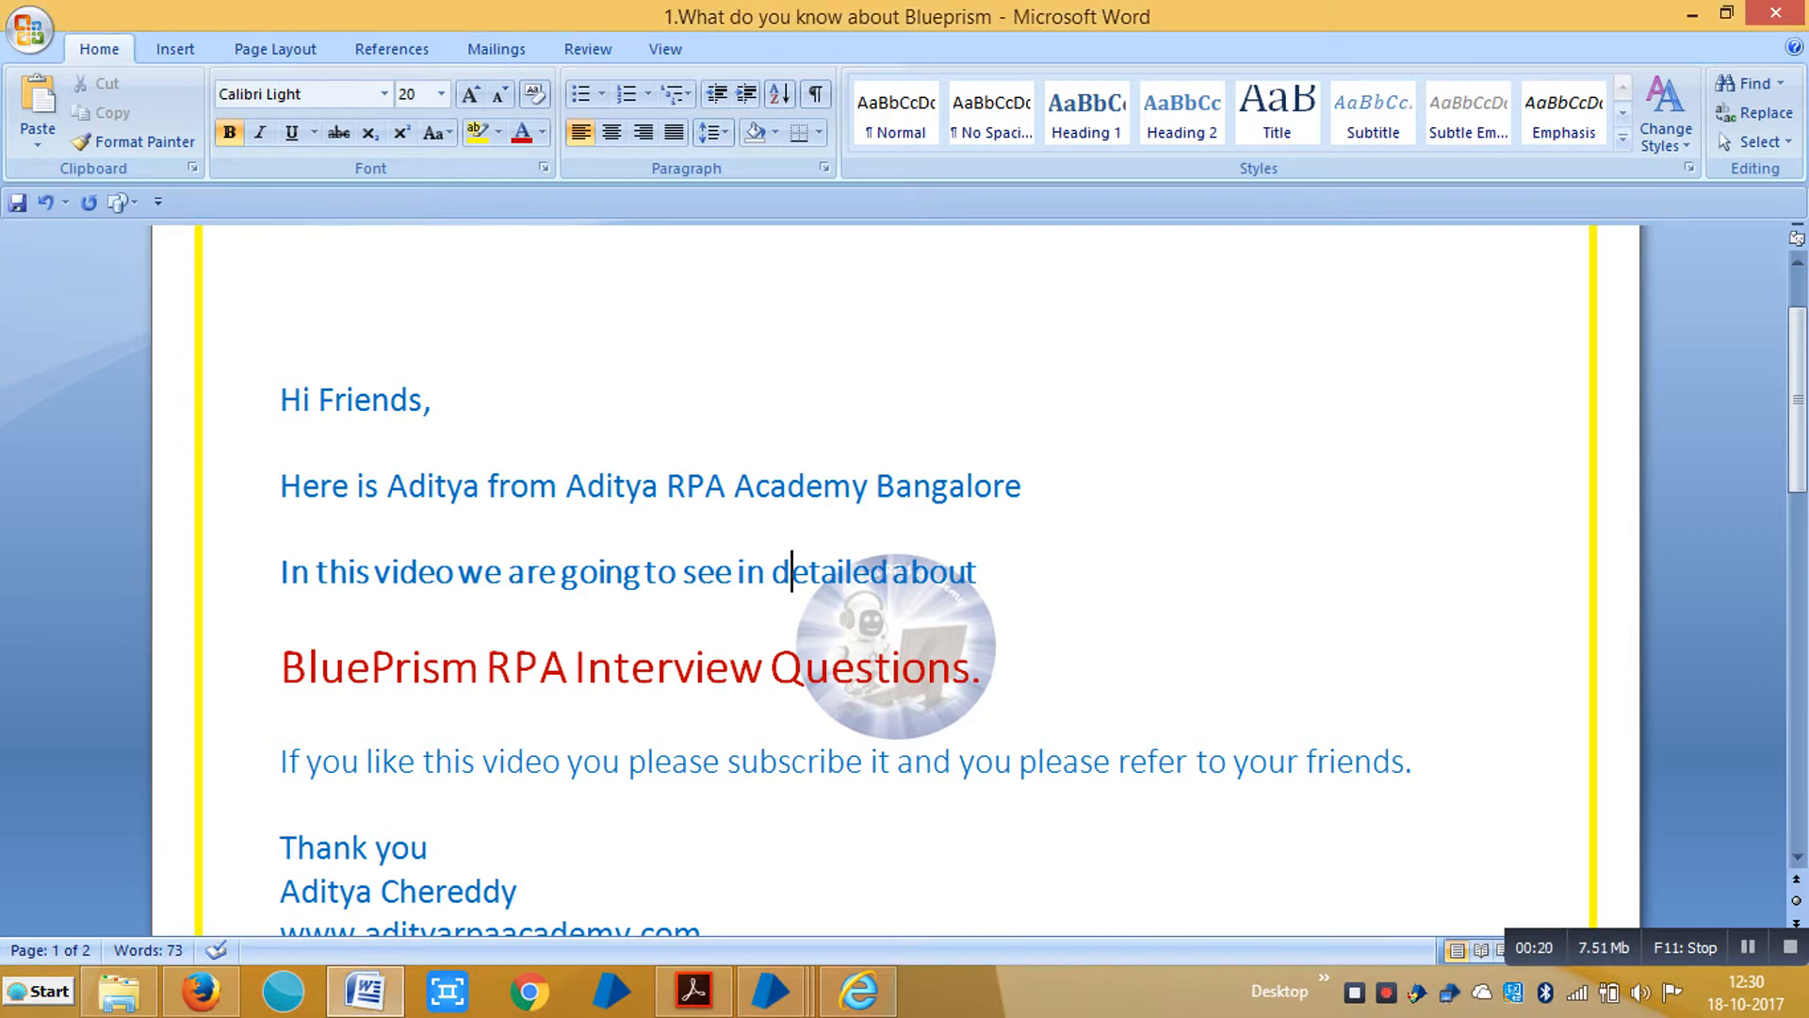
scroll("down", 3)
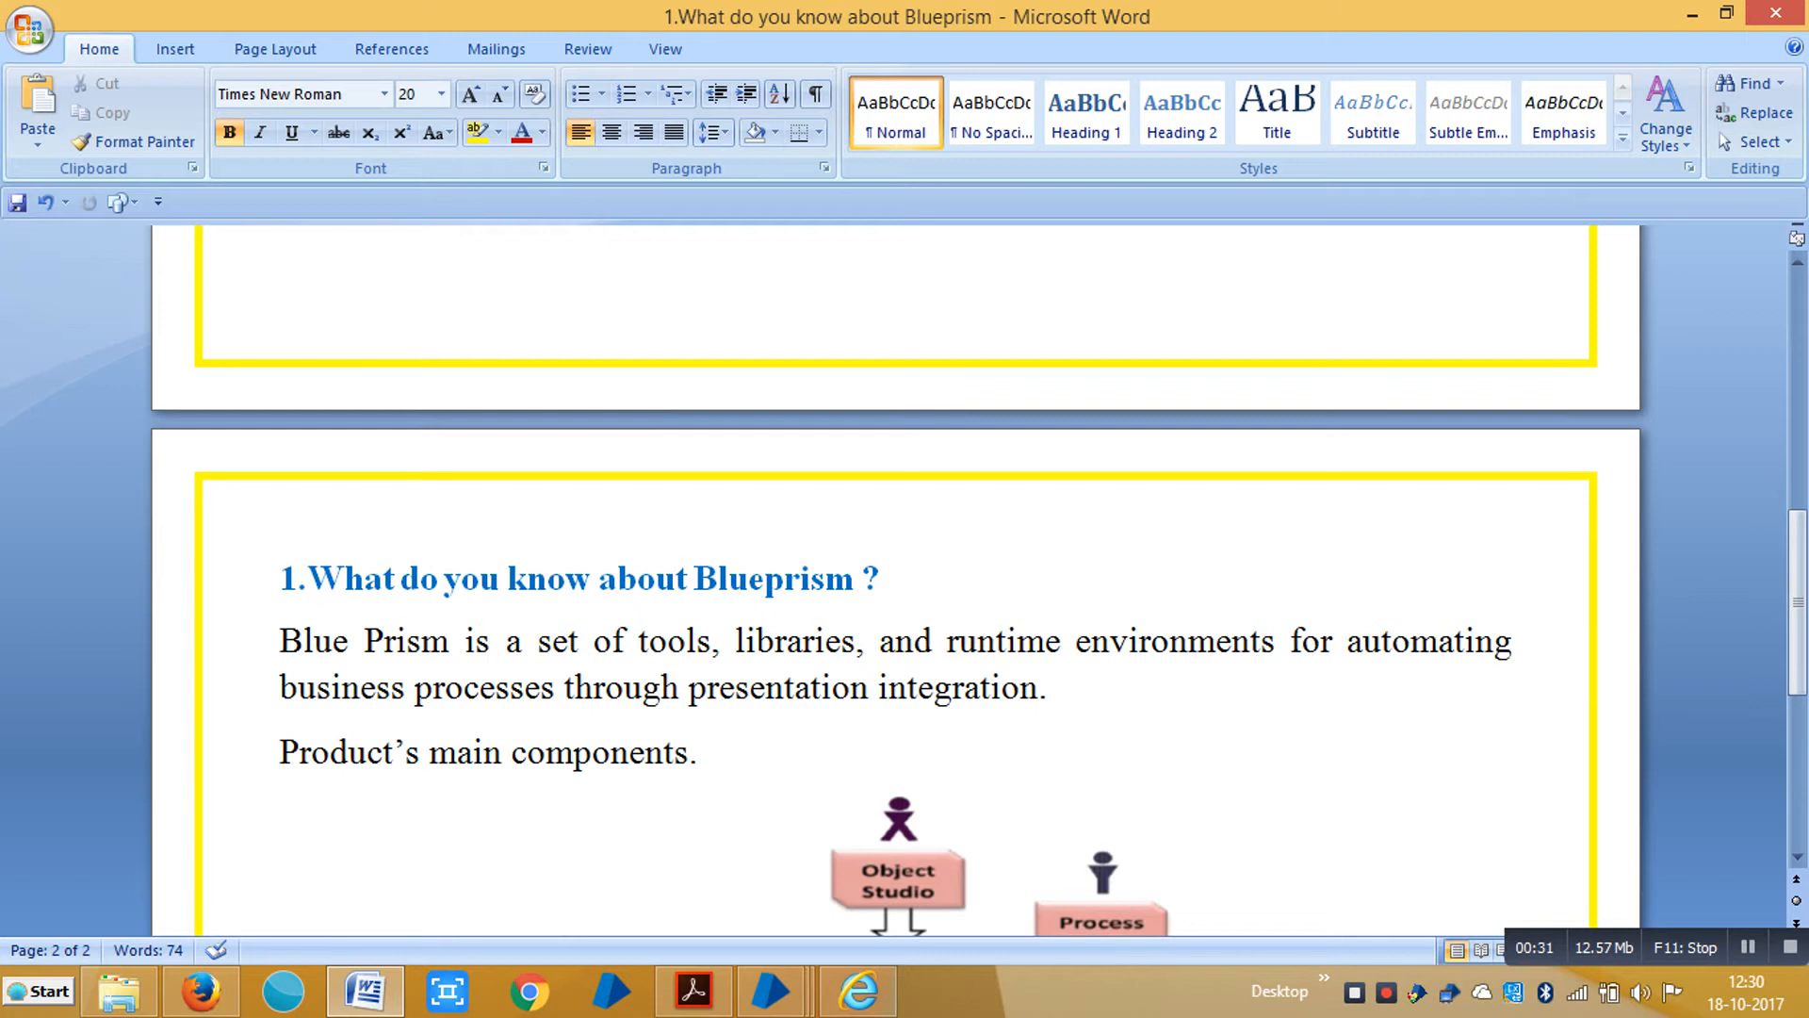
Step: Add 'RPA' after 'Blueprism' in the question 1 heading, then deselect it
type("RPA")
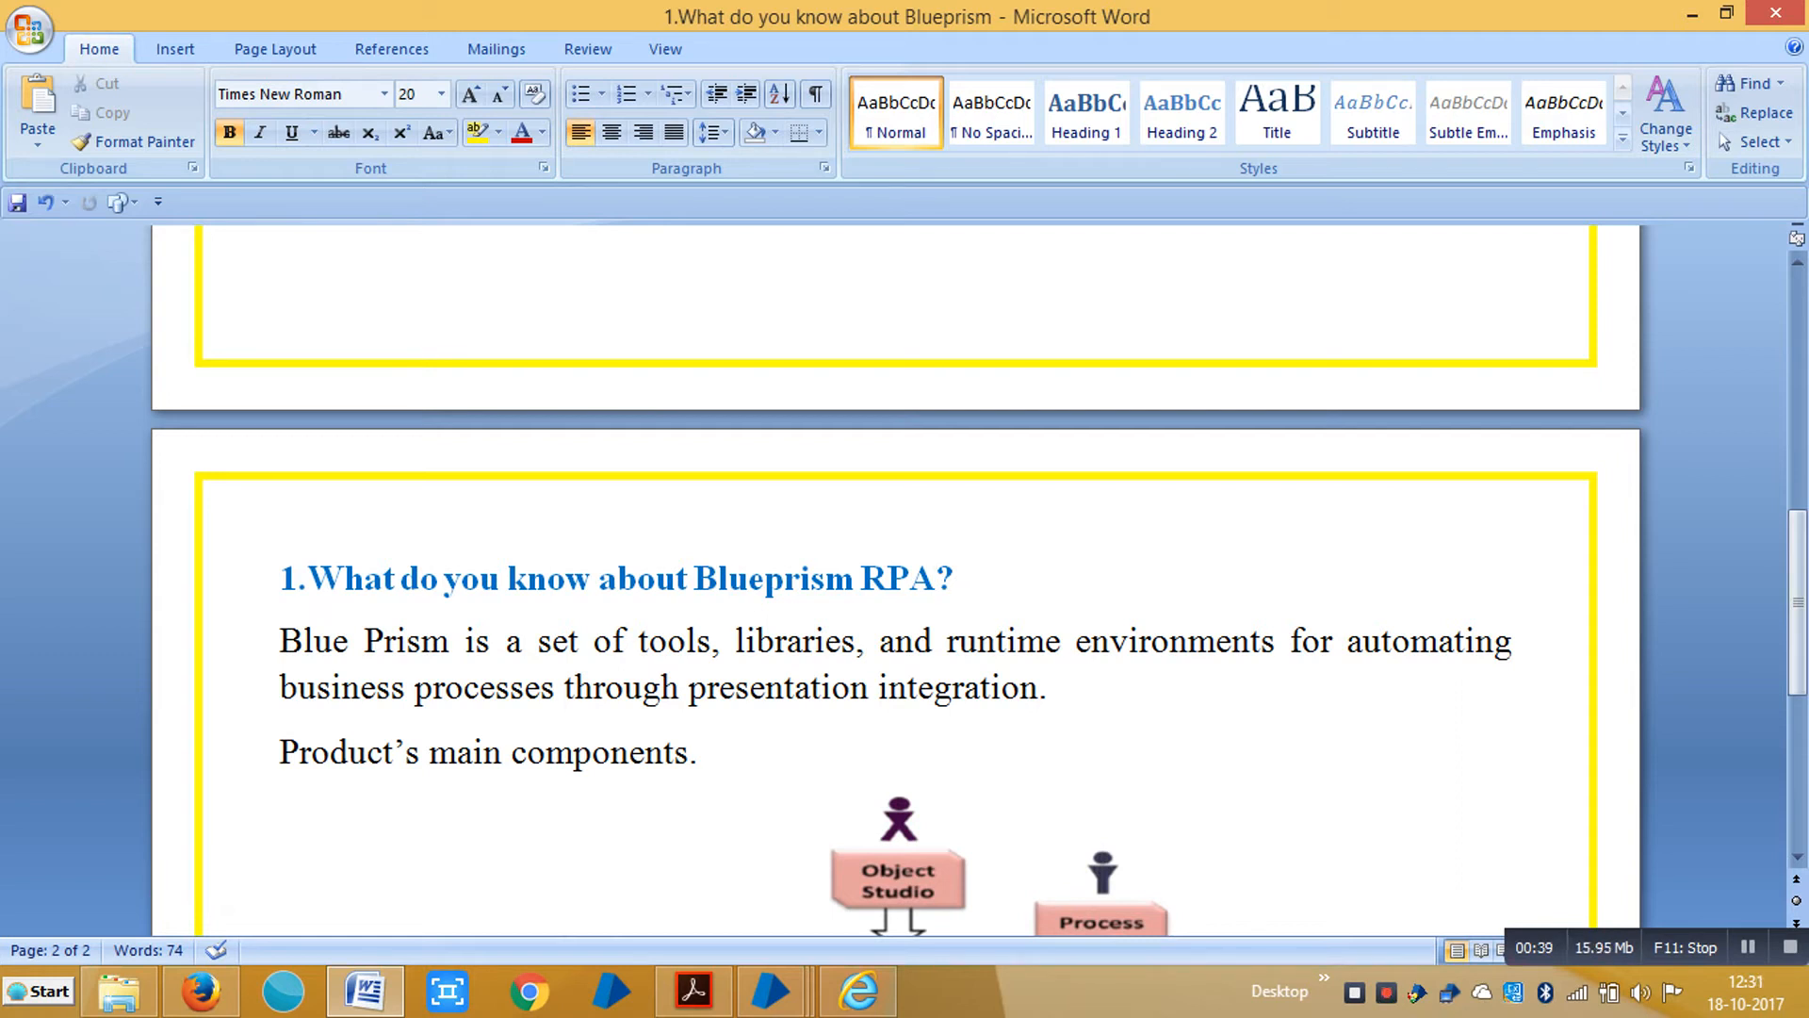
left_click(935, 577)
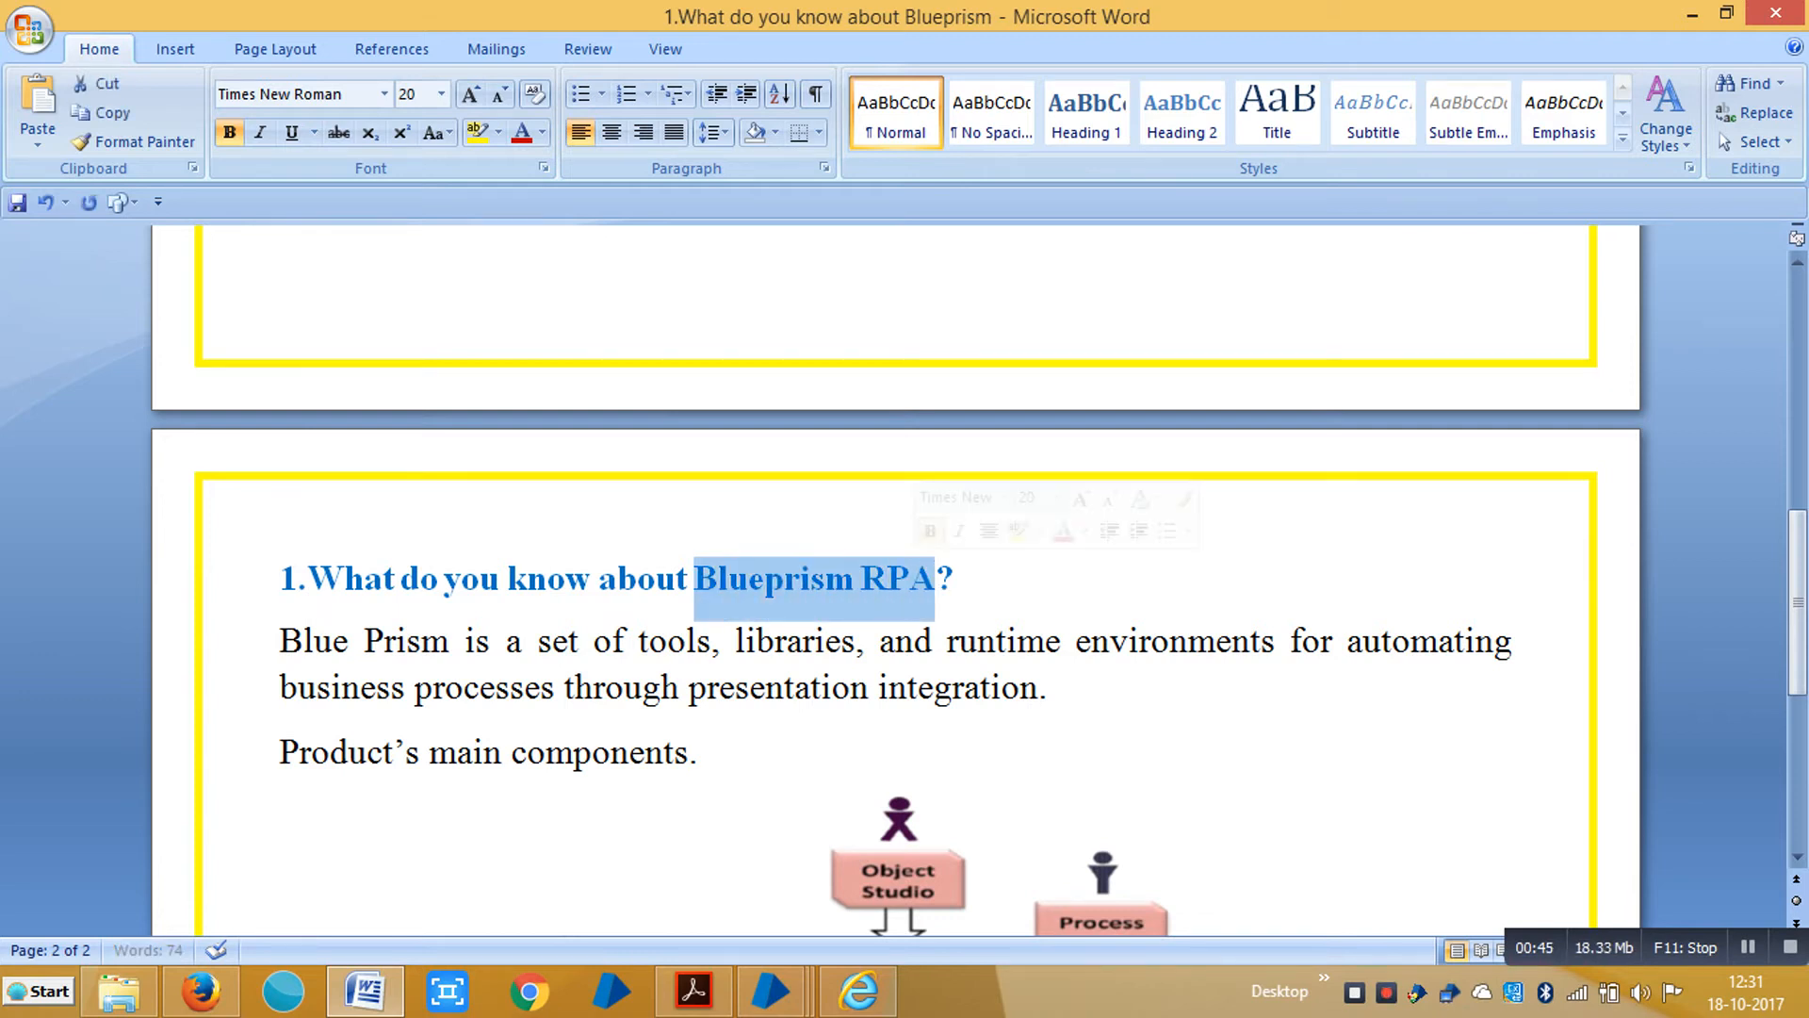
left_click(879, 641)
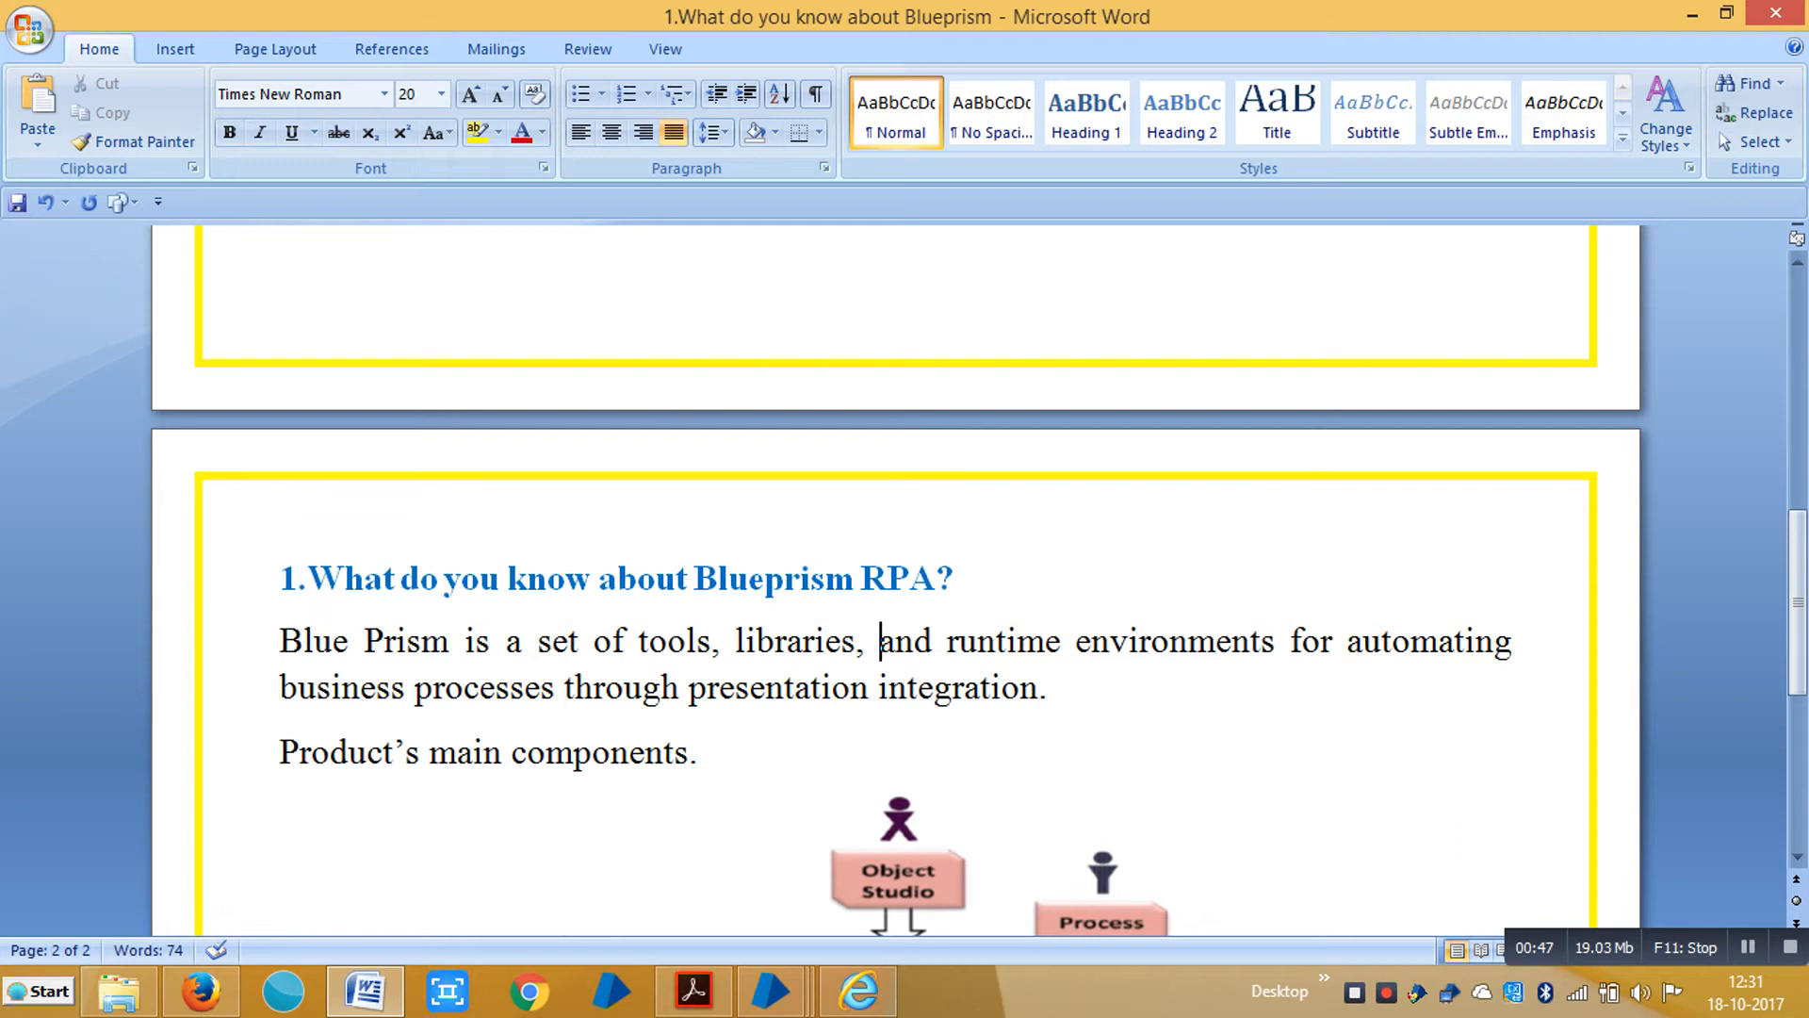